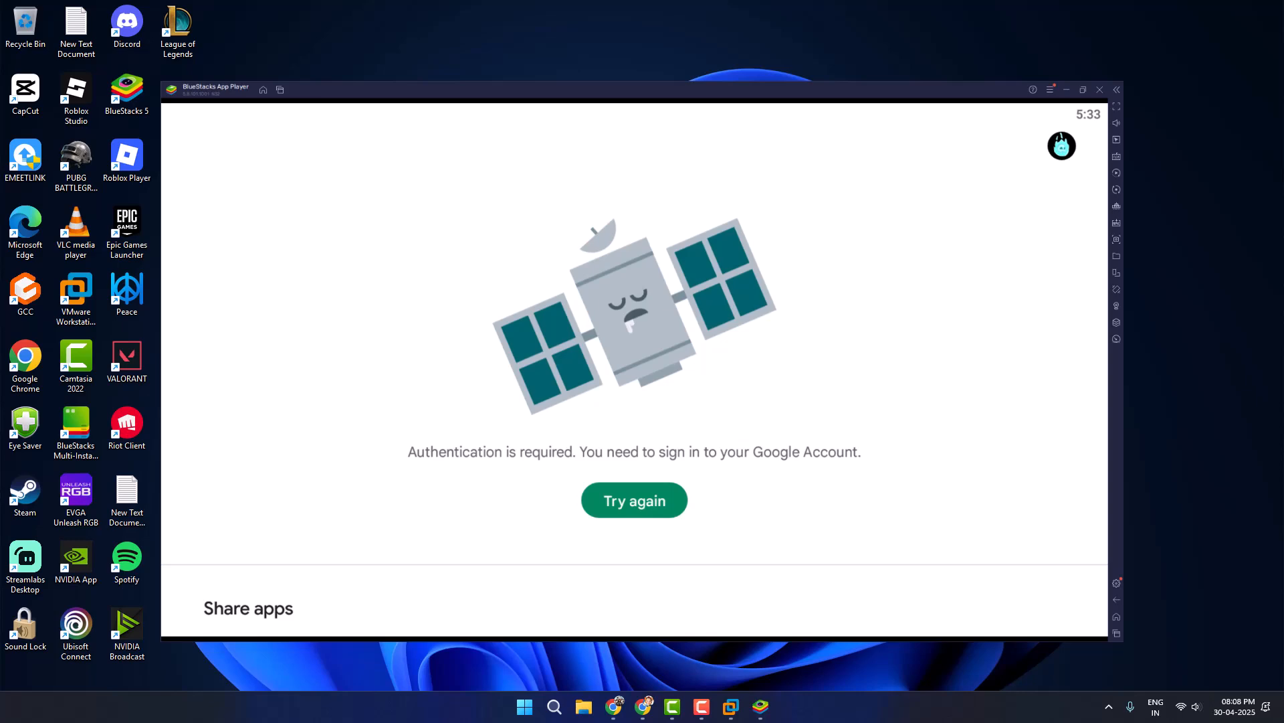
Step: Leave the Play Store sign-in error and return to the BlueStacks home screen
click(633, 499)
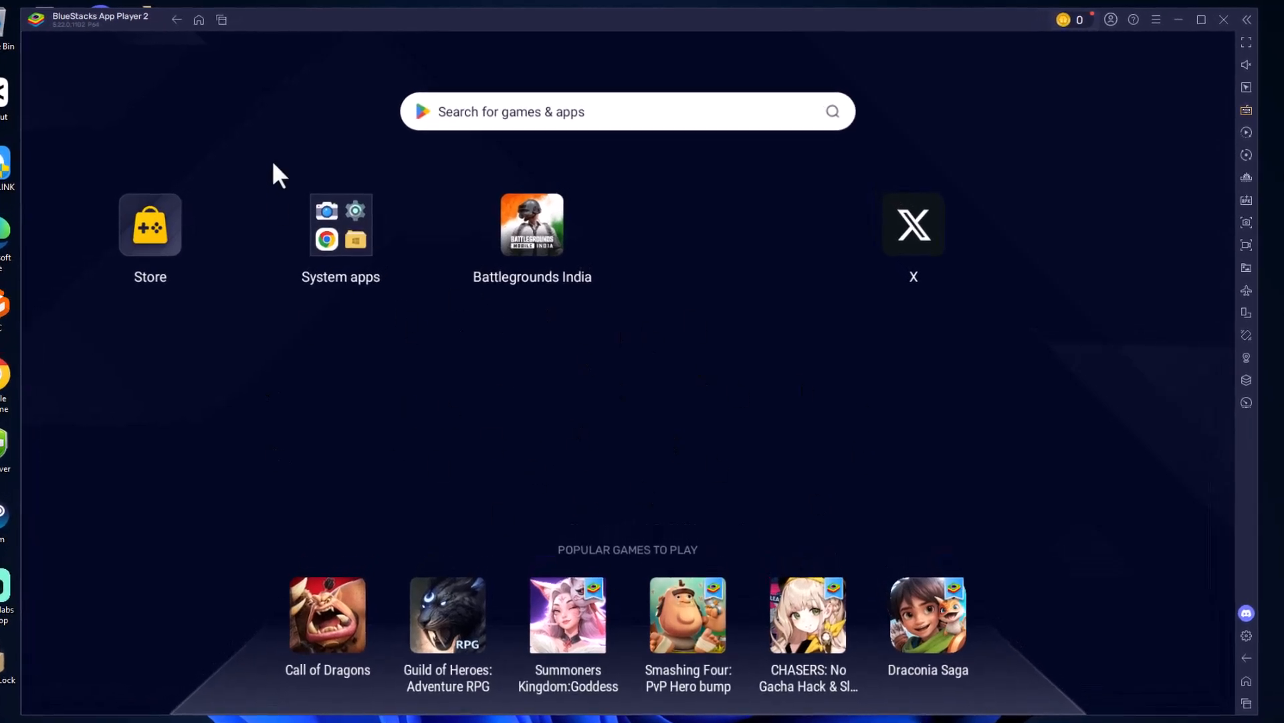
Step: Reach the Android App info list from System apps > Settings, scrolled to Google Play services
click(340, 224)
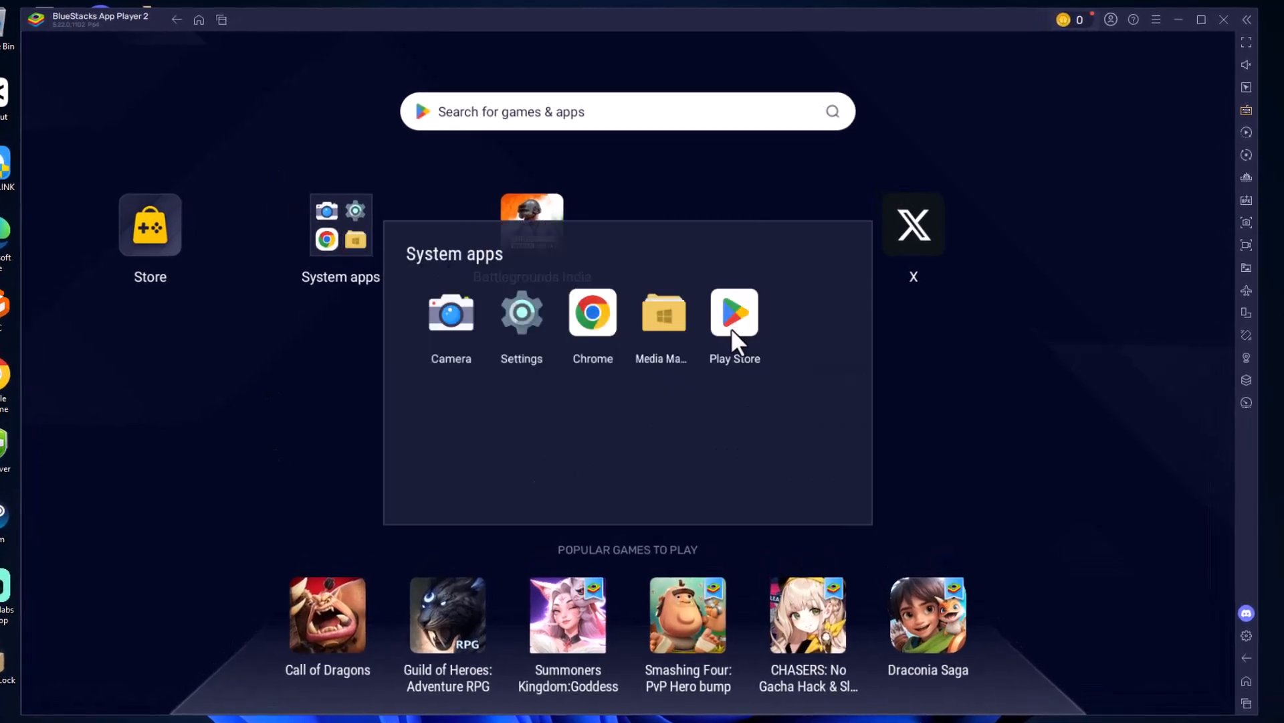
click(520, 312)
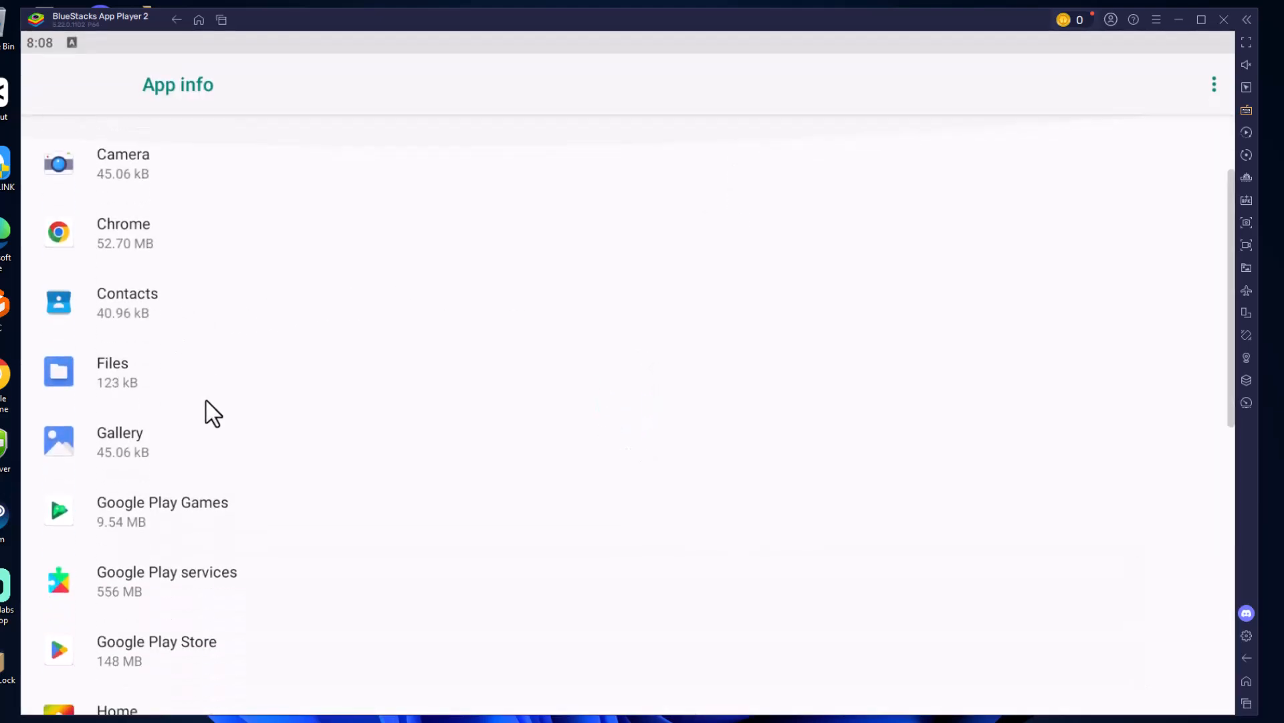
scroll(down, 3)
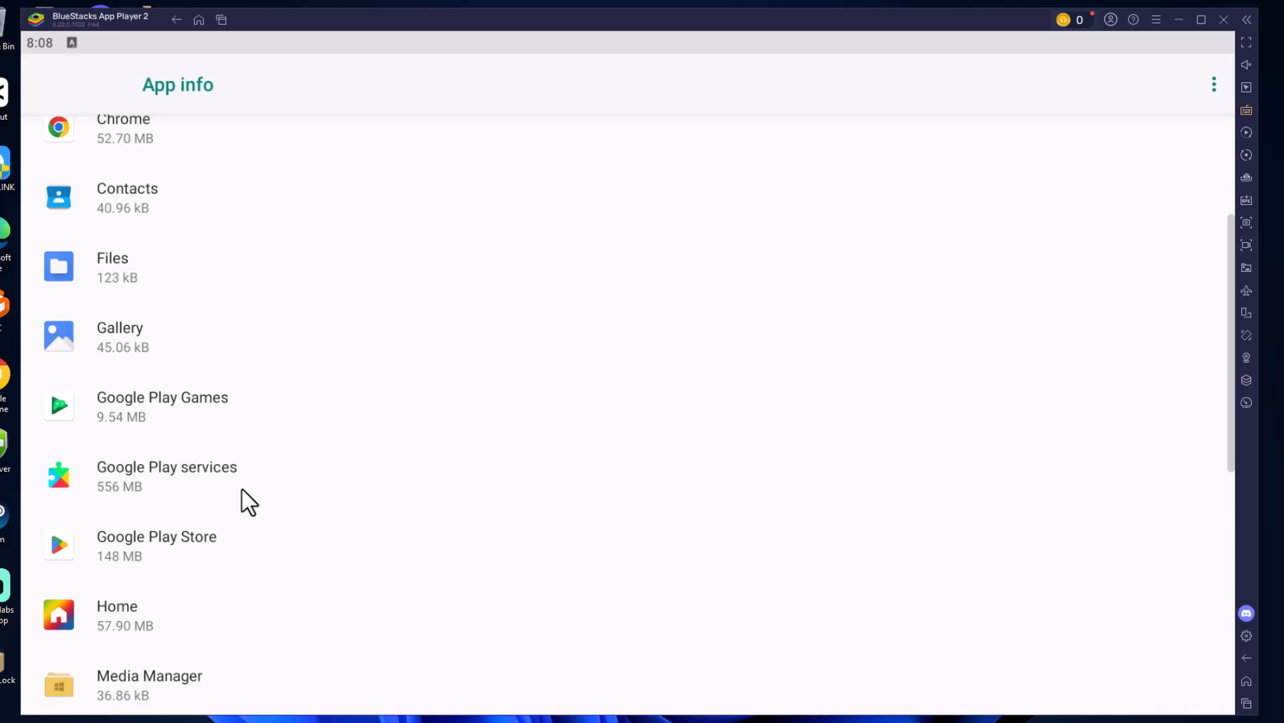
Step: Clear Google Play services' storage, dropping it from 556 MB to 332 MB
click(167, 475)
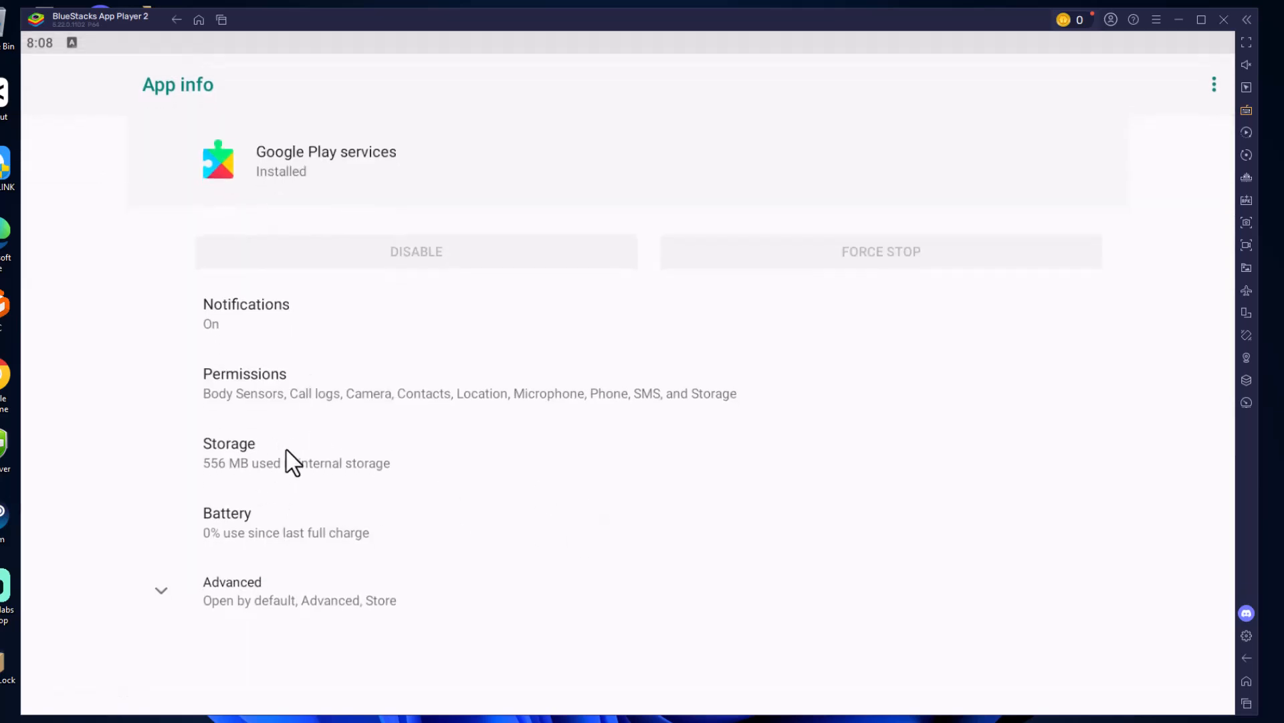
click(247, 453)
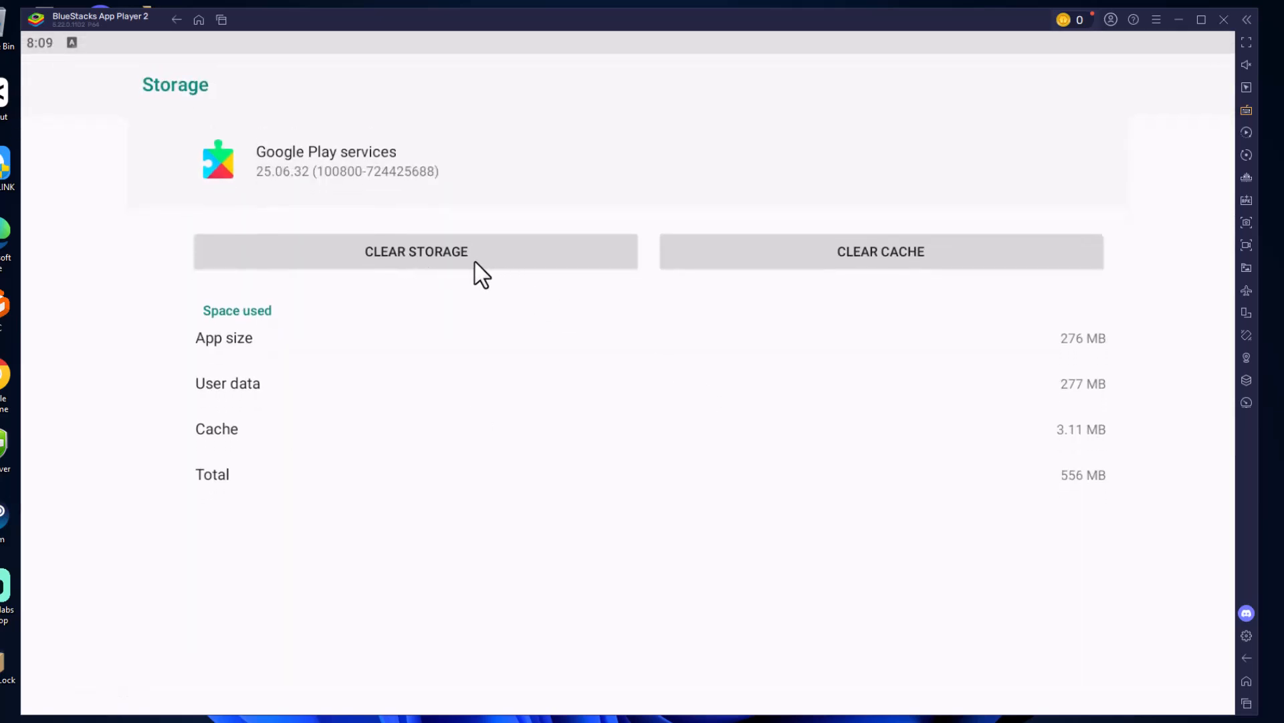
click(415, 250)
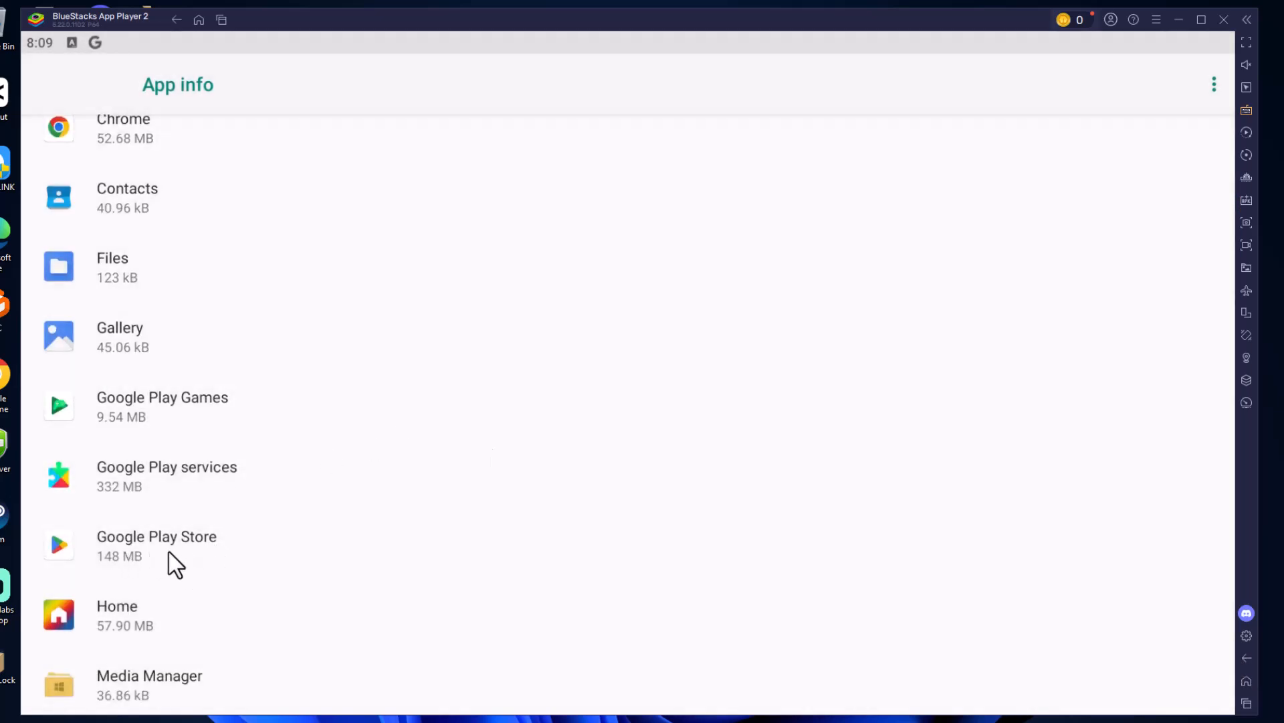
Step: Clear the Google Play Store app's storage via its App info Storage page
click(156, 535)
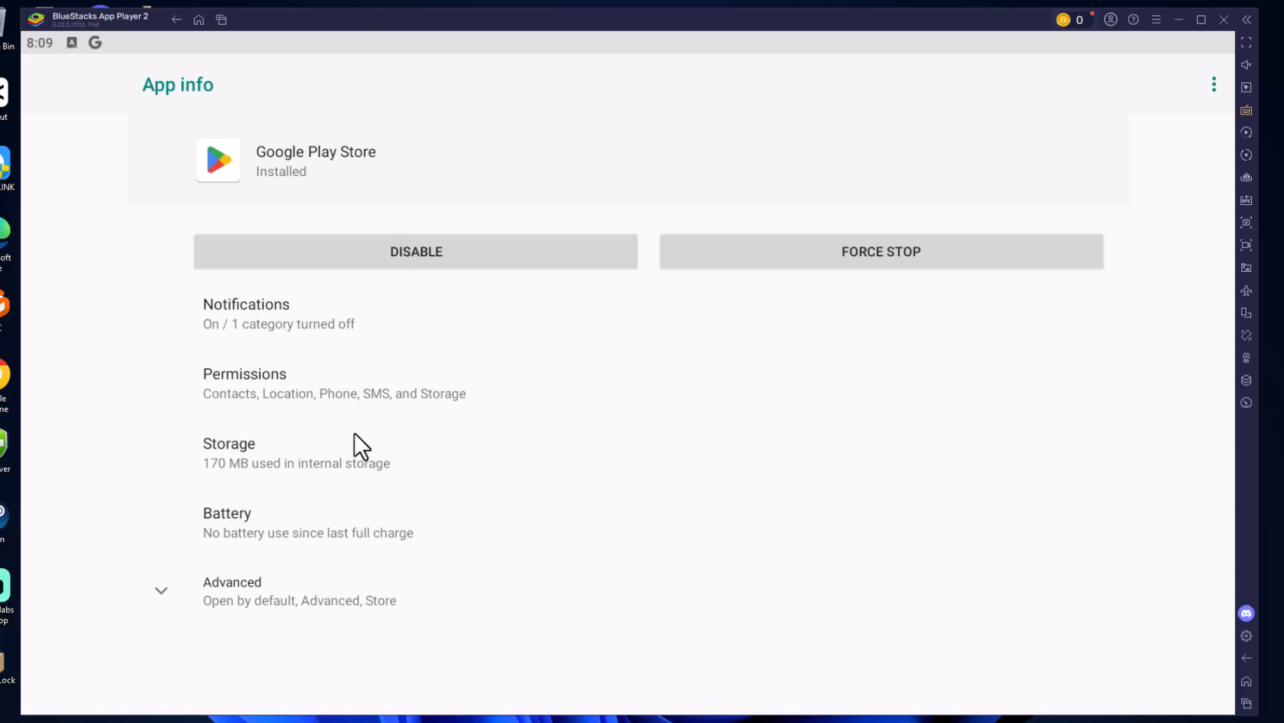
click(229, 443)
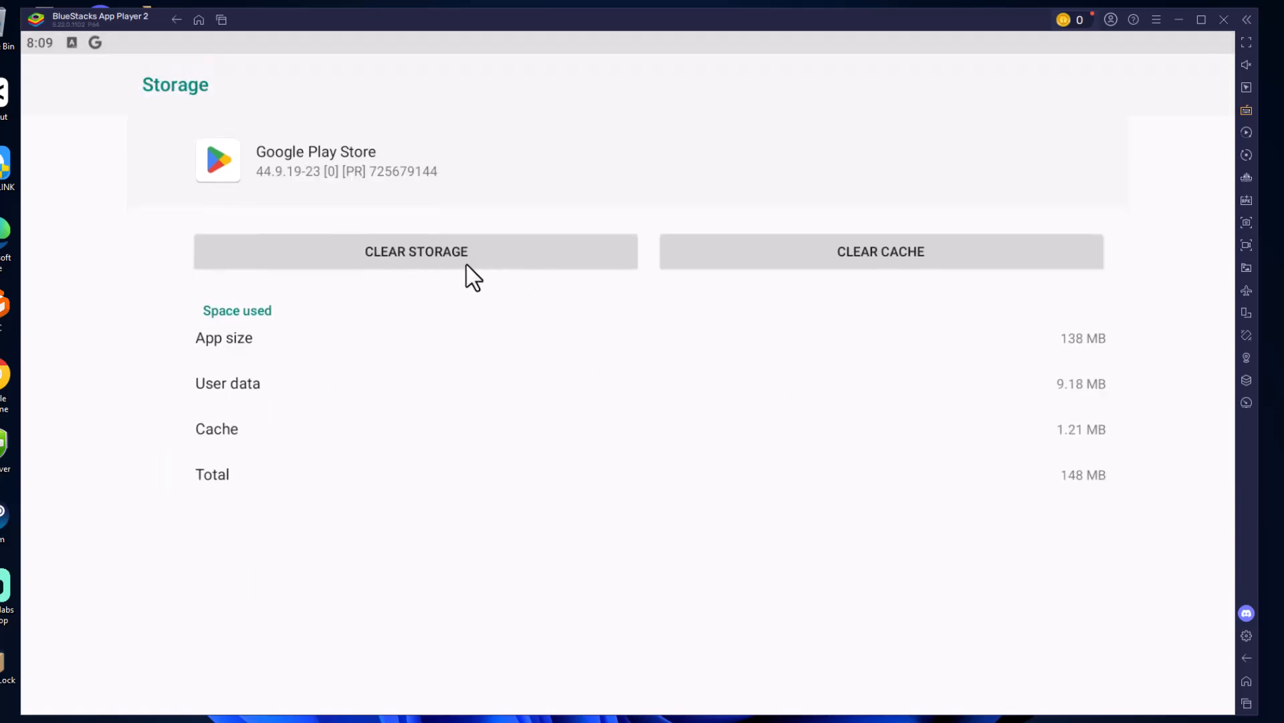
click(415, 251)
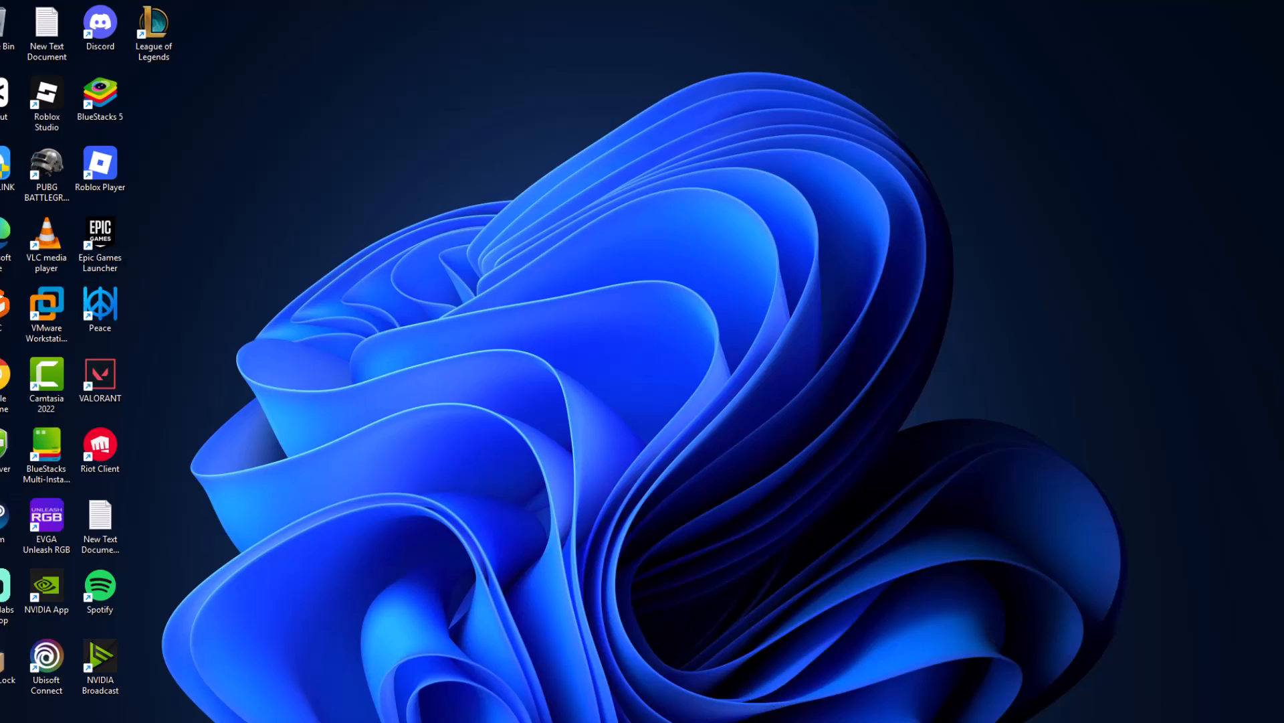
Step: Relaunch BlueStacks from the desktop and reach Android Settings through System apps
double_click(100, 94)
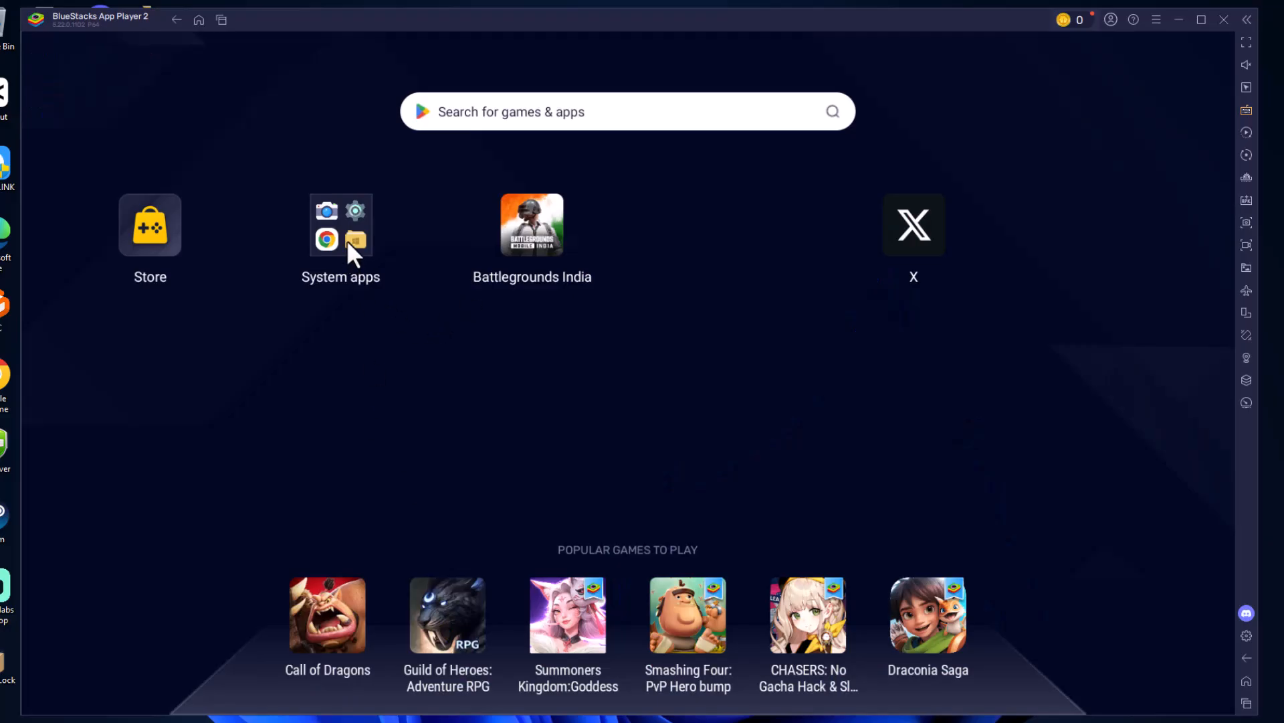
click(340, 225)
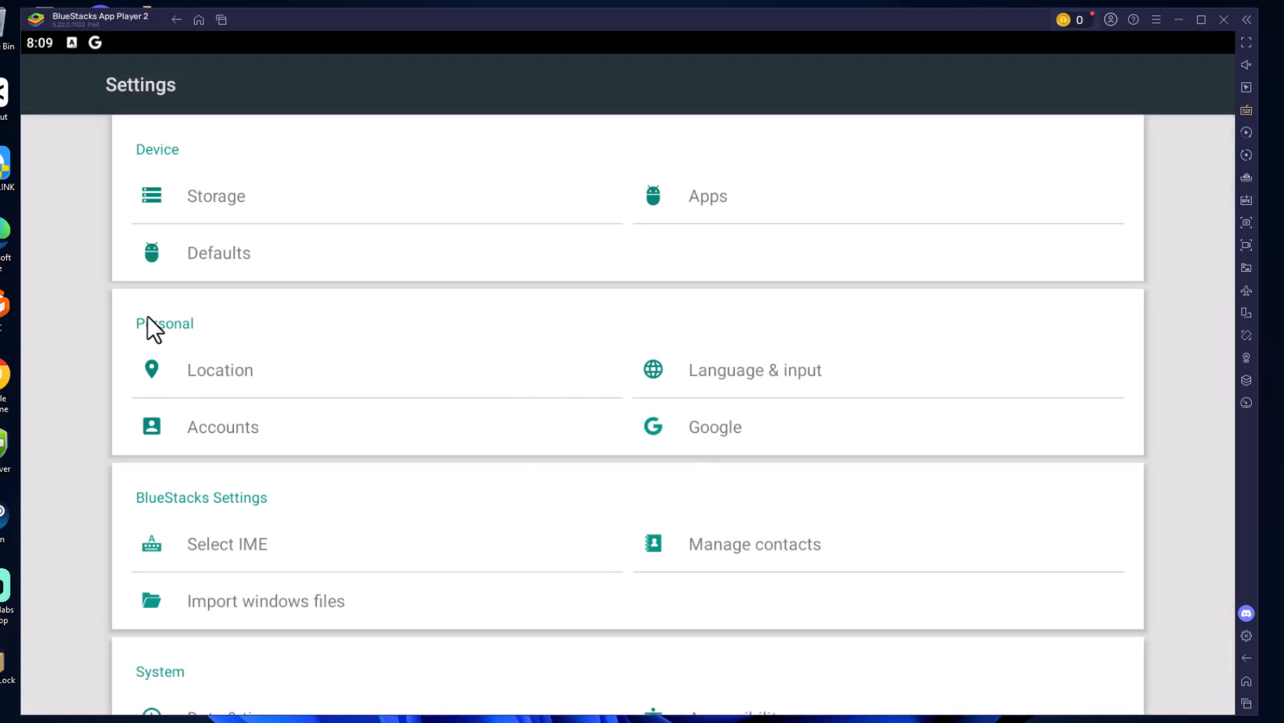
Step: Remove the Google account from Accounts, leaving only the X account signed in
click(222, 426)
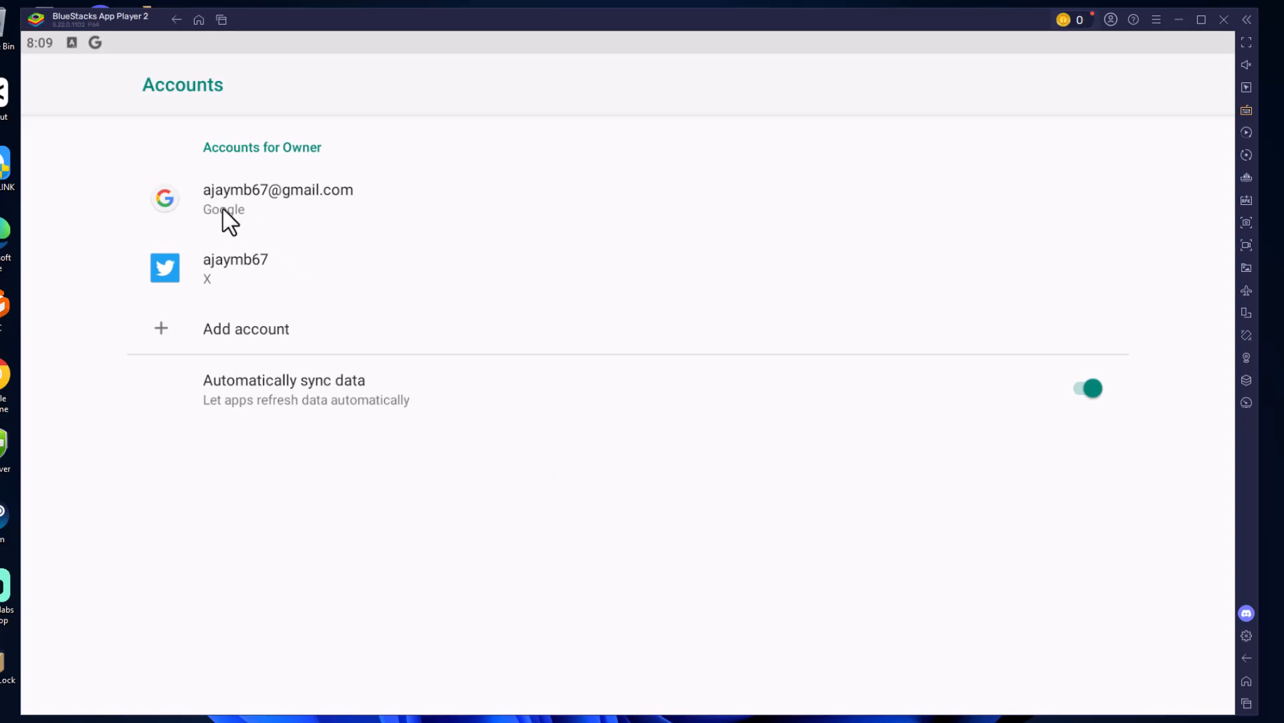
mouse_move(297, 209)
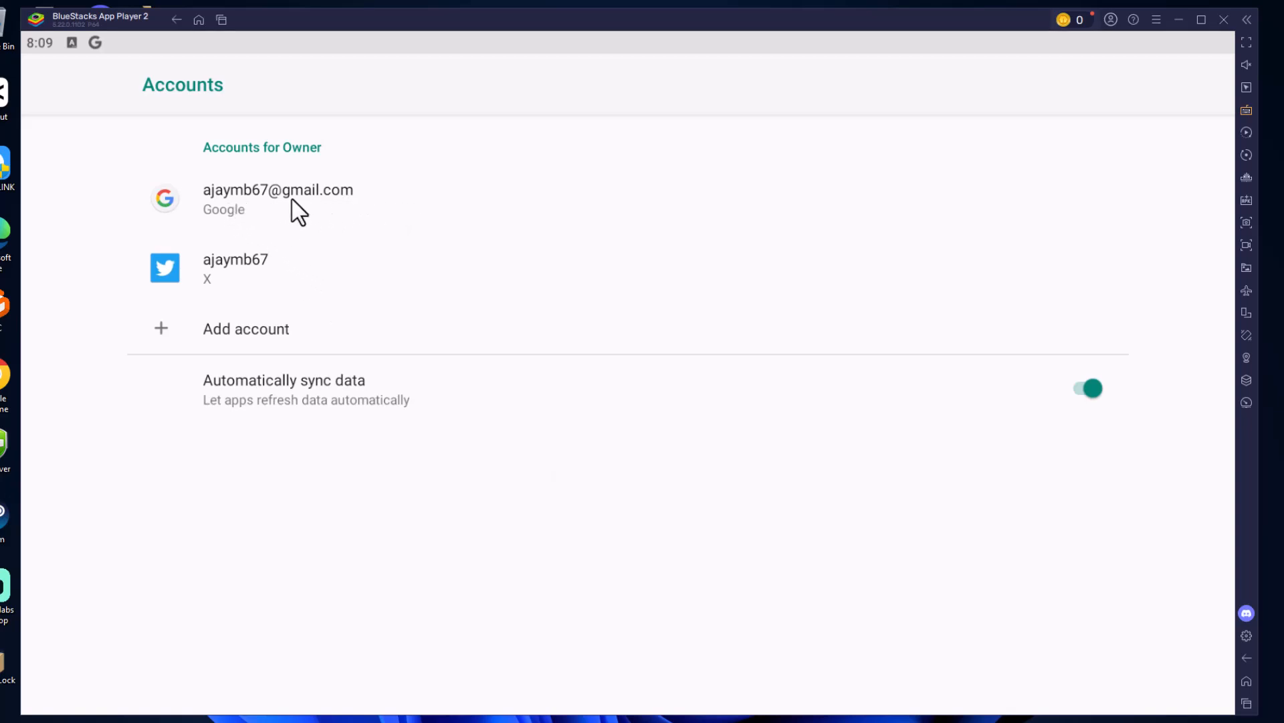
click(278, 198)
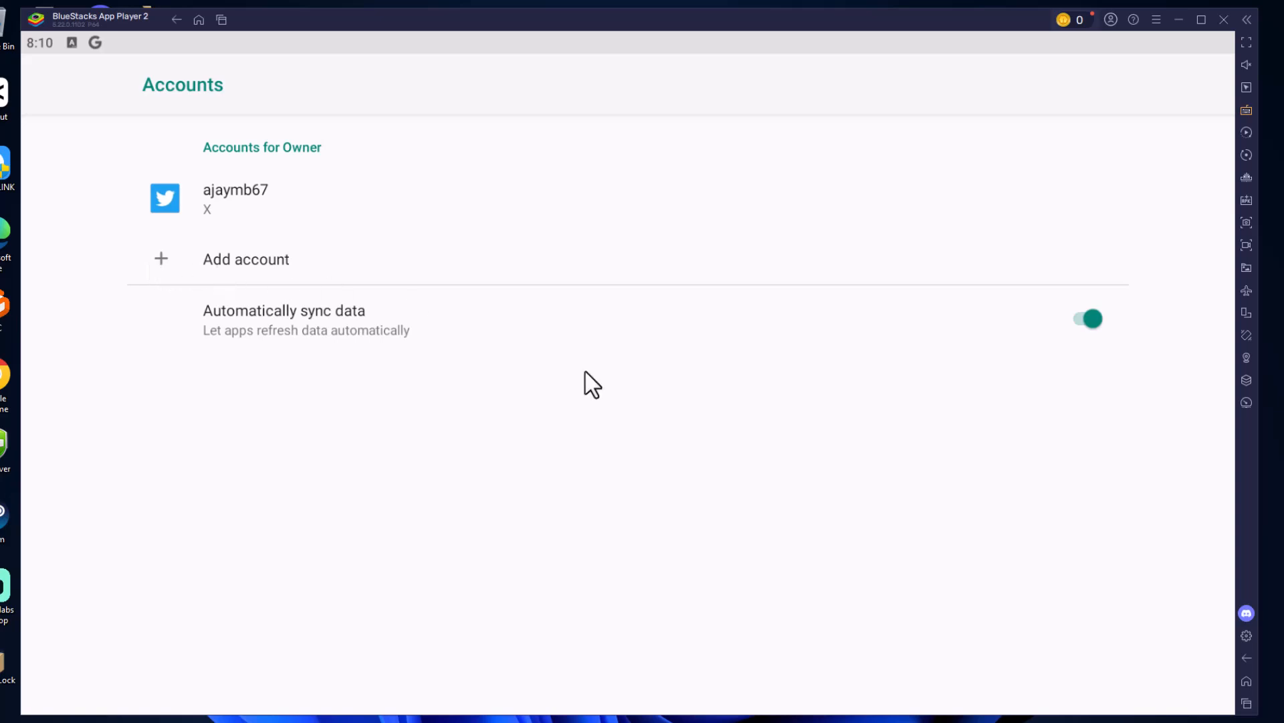
mouse_move(774, 344)
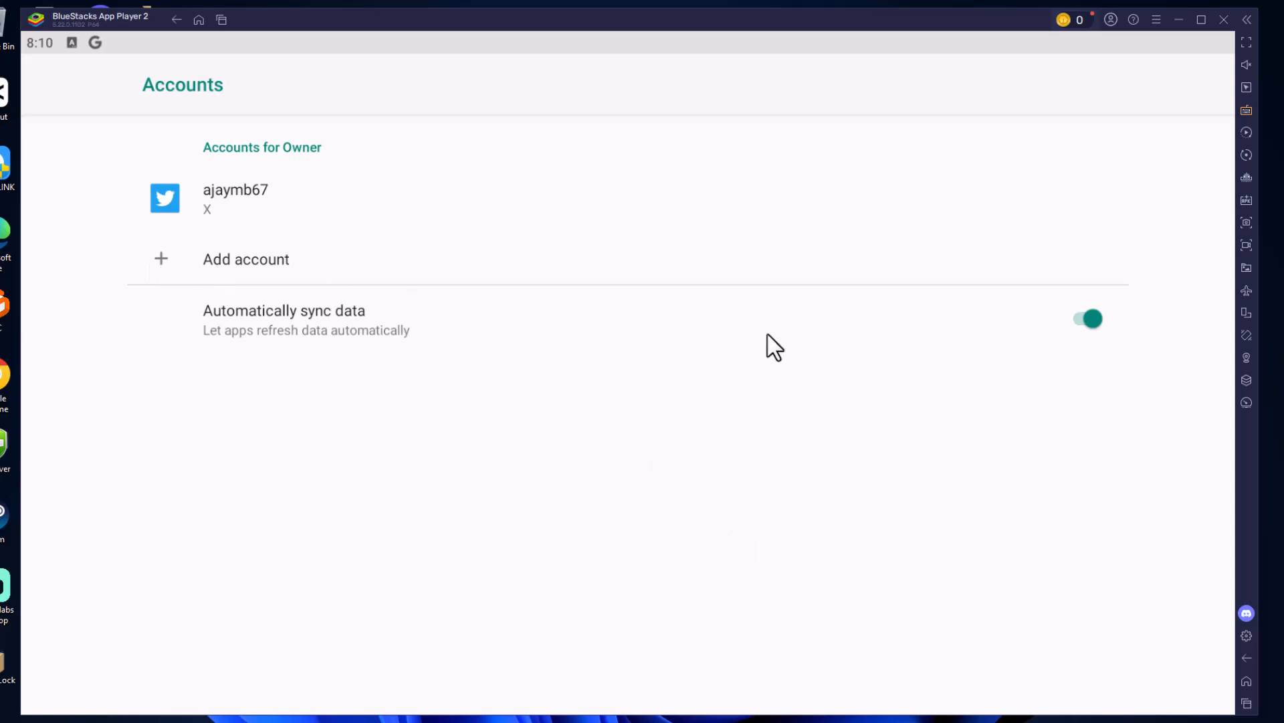